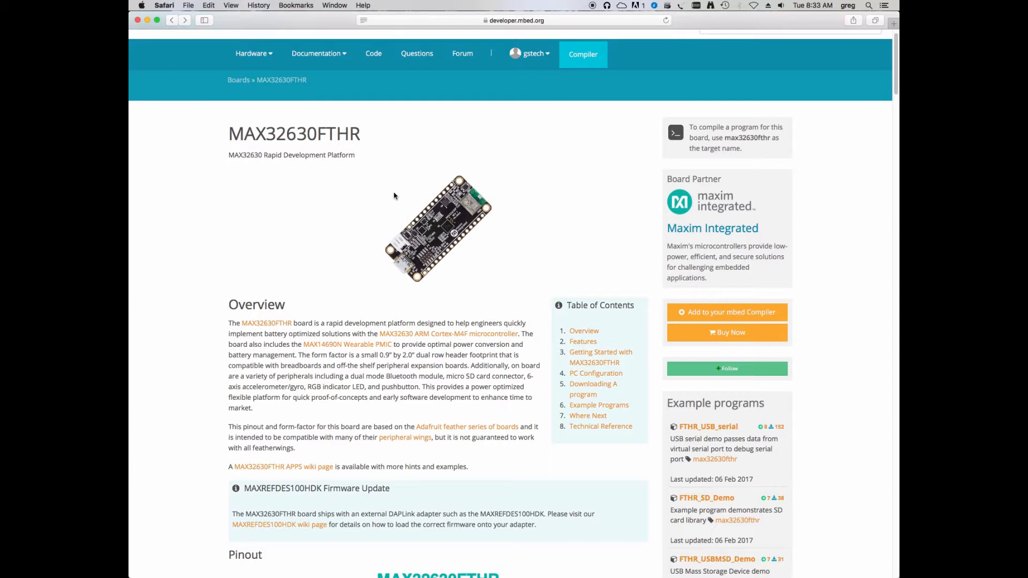
mouse_move(393, 200)
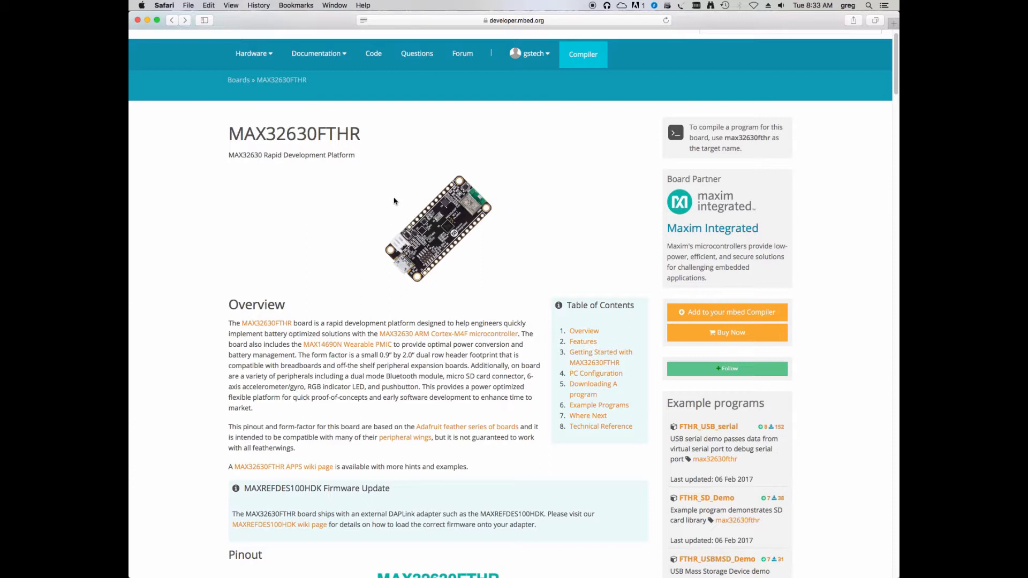
mouse_move(413, 322)
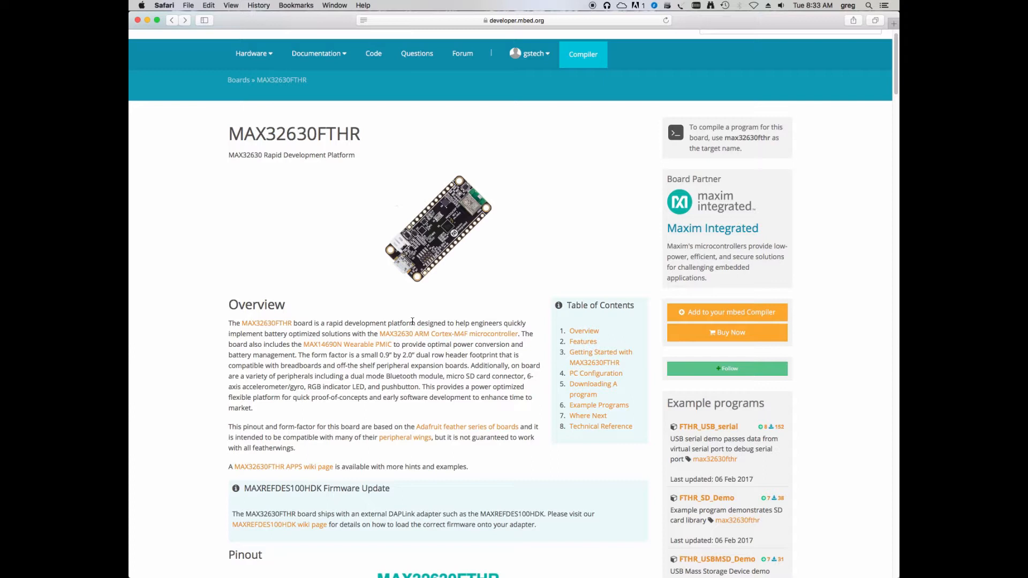
mouse_move(647, 282)
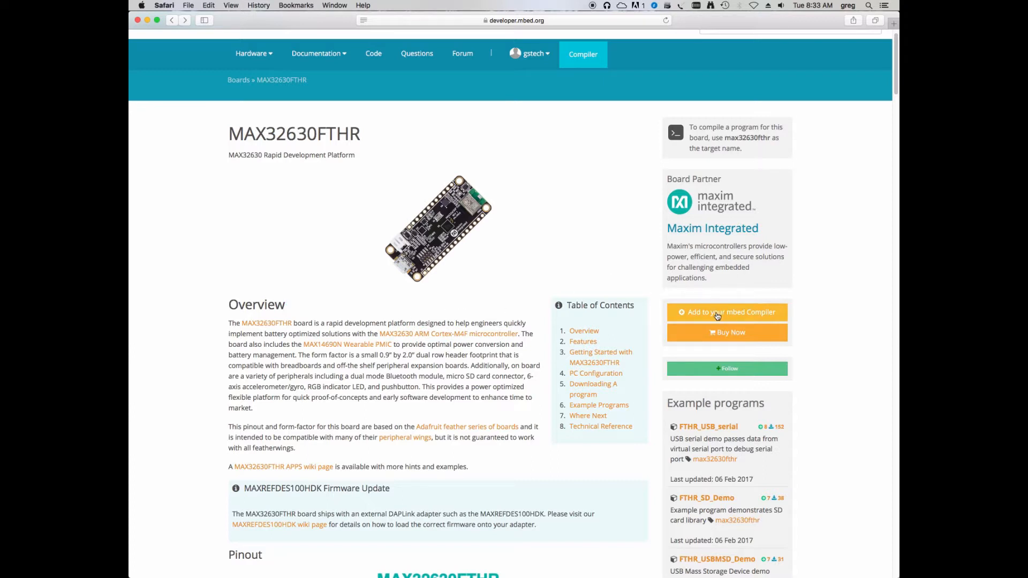
Add the MAX32630FTHR board to the mbed Compiler account and wait for confirmation
click(726, 312)
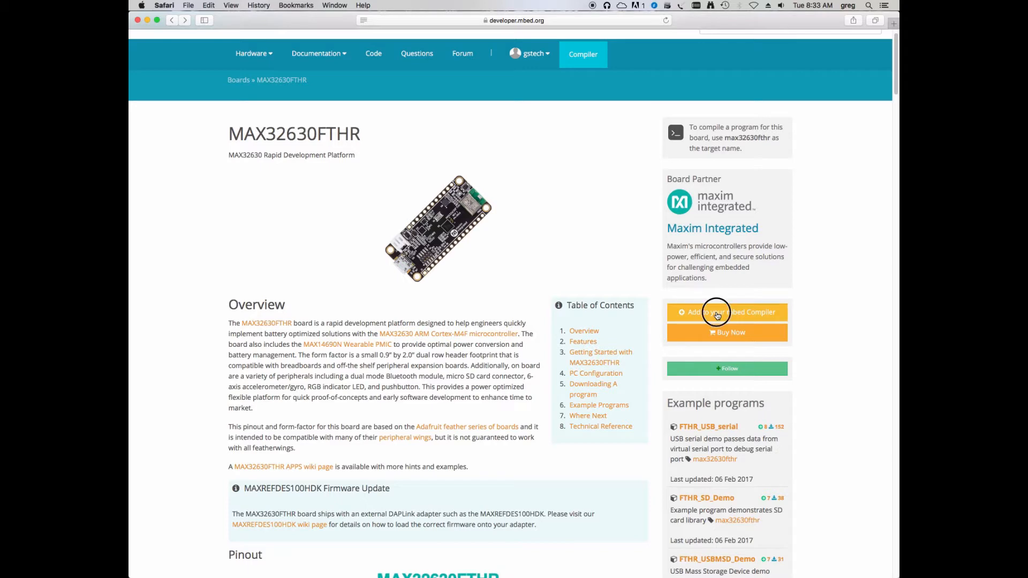
click(727, 313)
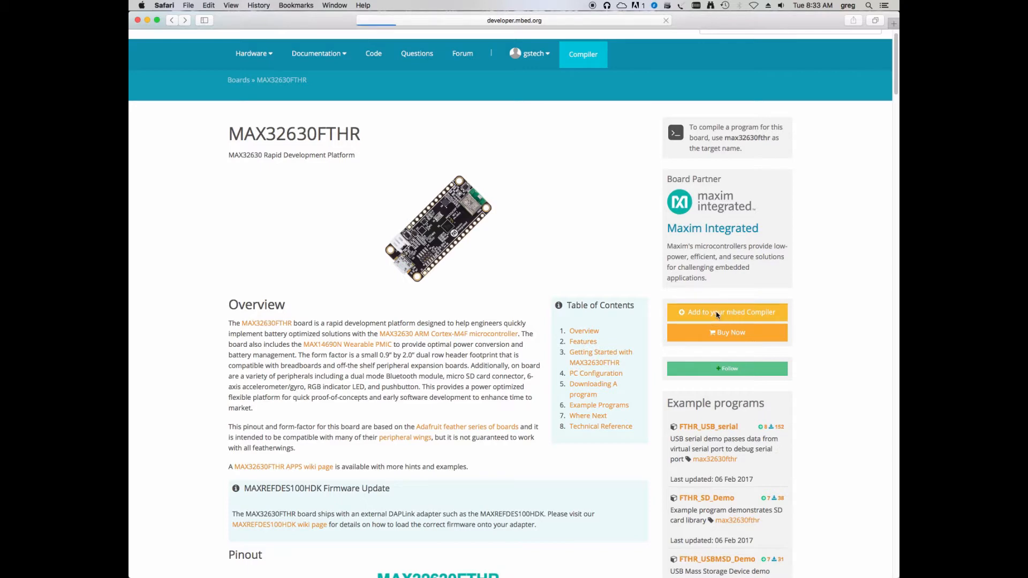
click(726, 312)
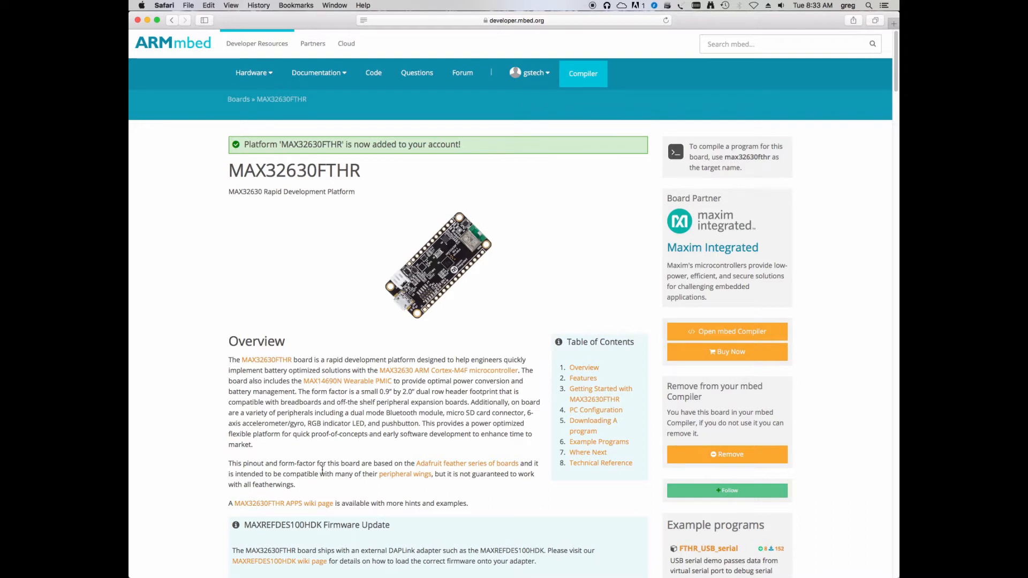
mouse_move(300, 507)
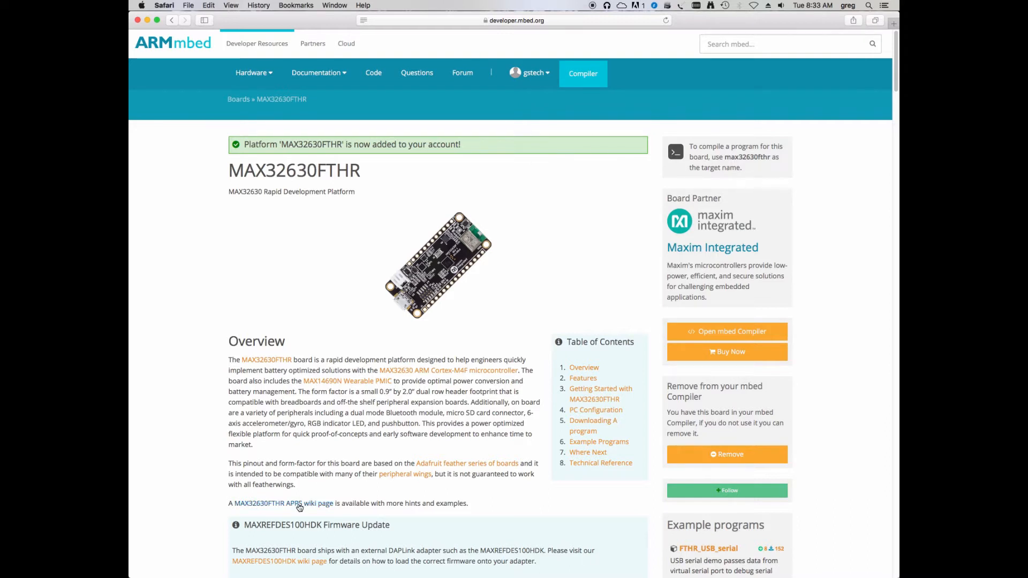
Open the MAX32630FTHR APPS wiki page and scroll to its Example Applications
click(282, 504)
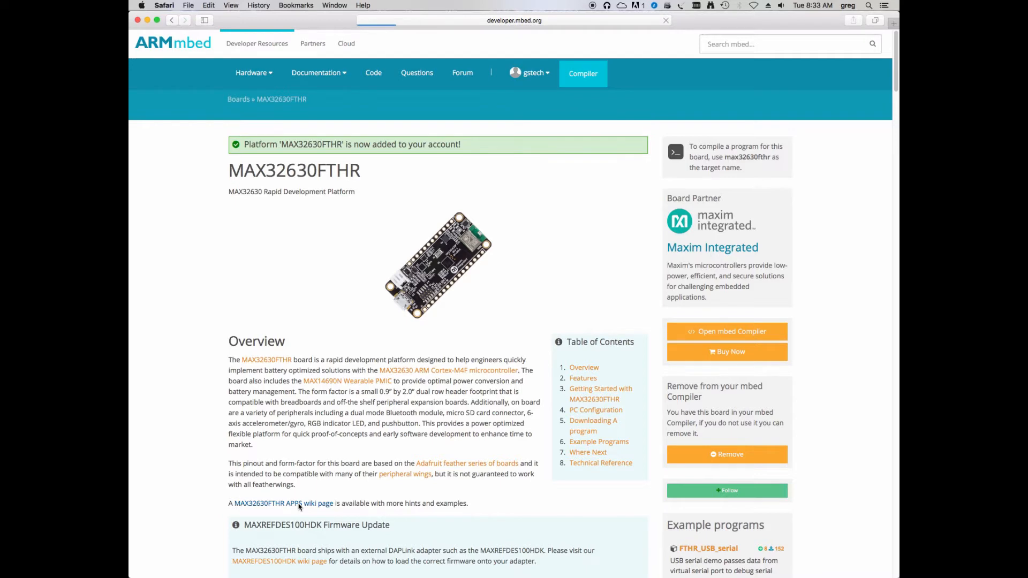
click(284, 503)
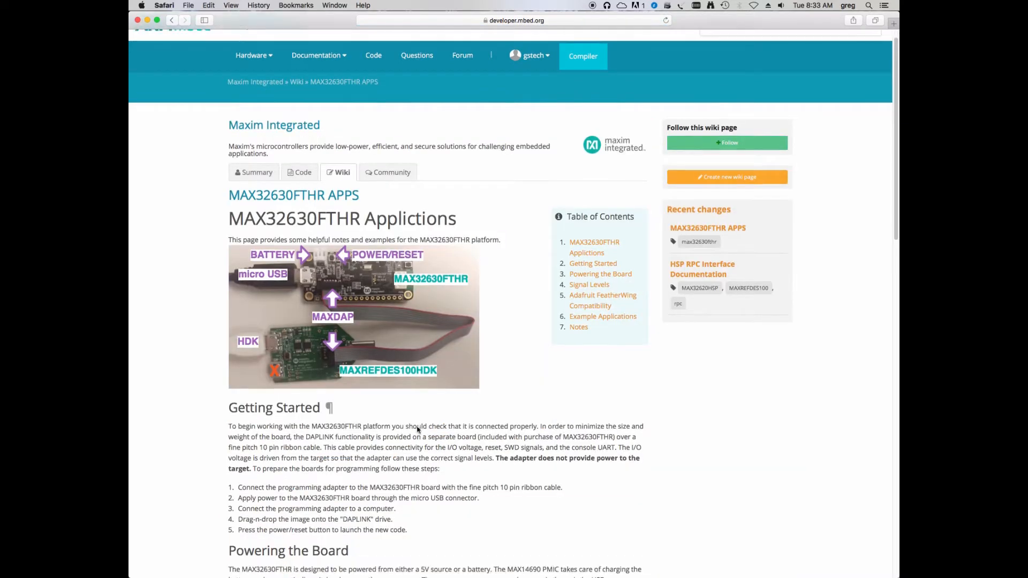
scroll(down, 3)
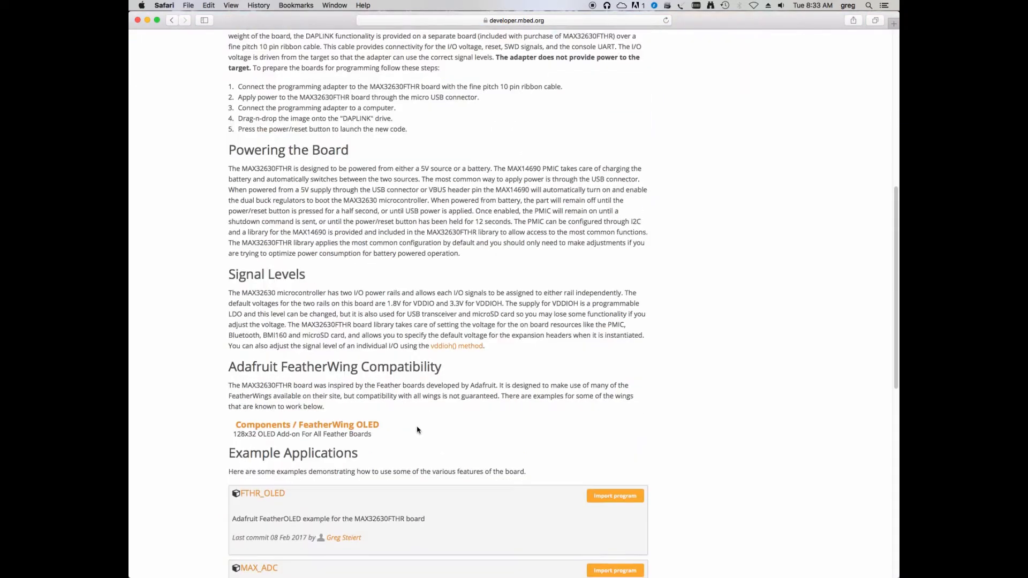
scroll(down, 3)
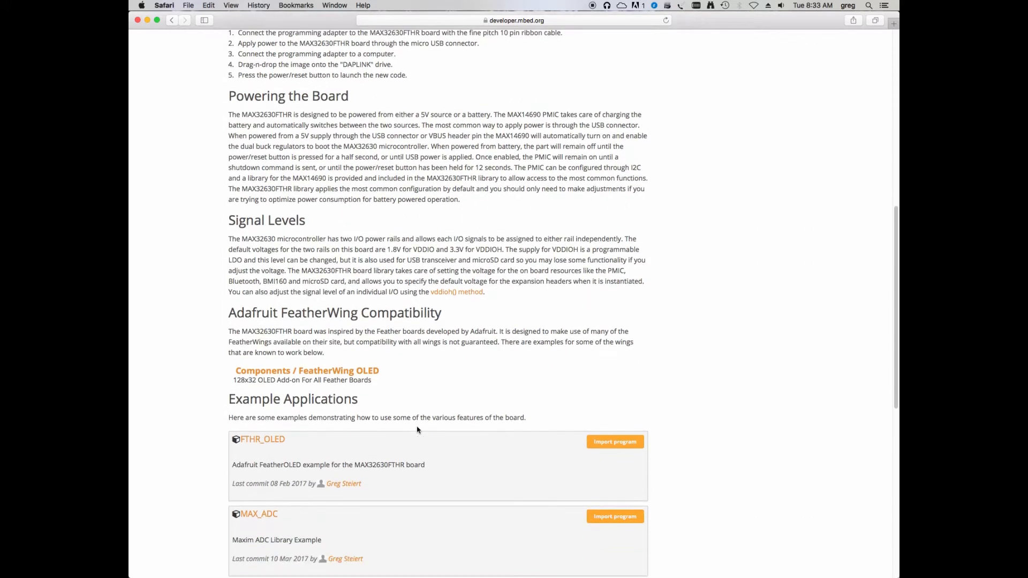
scroll(down, 3)
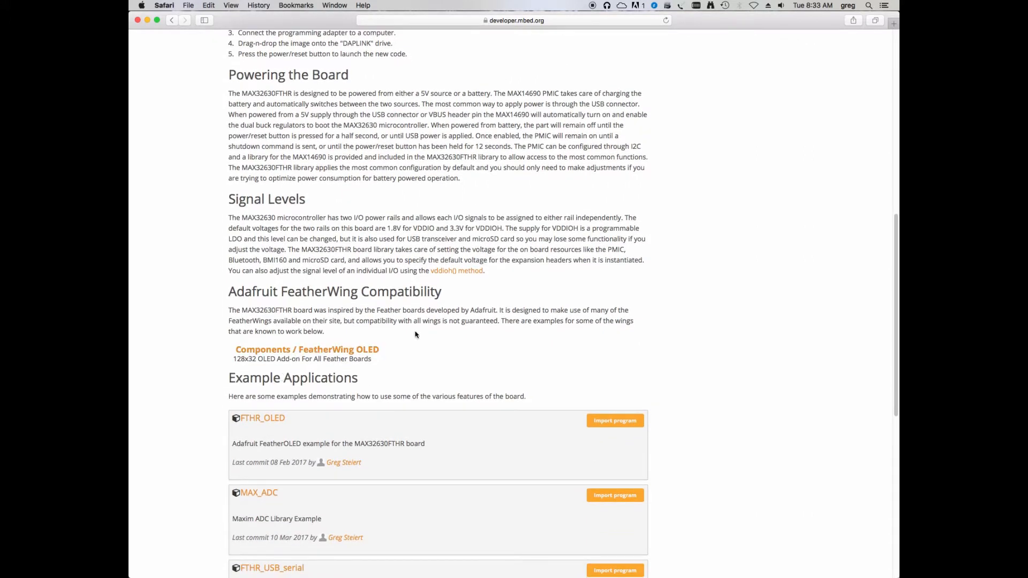
mouse_move(468, 359)
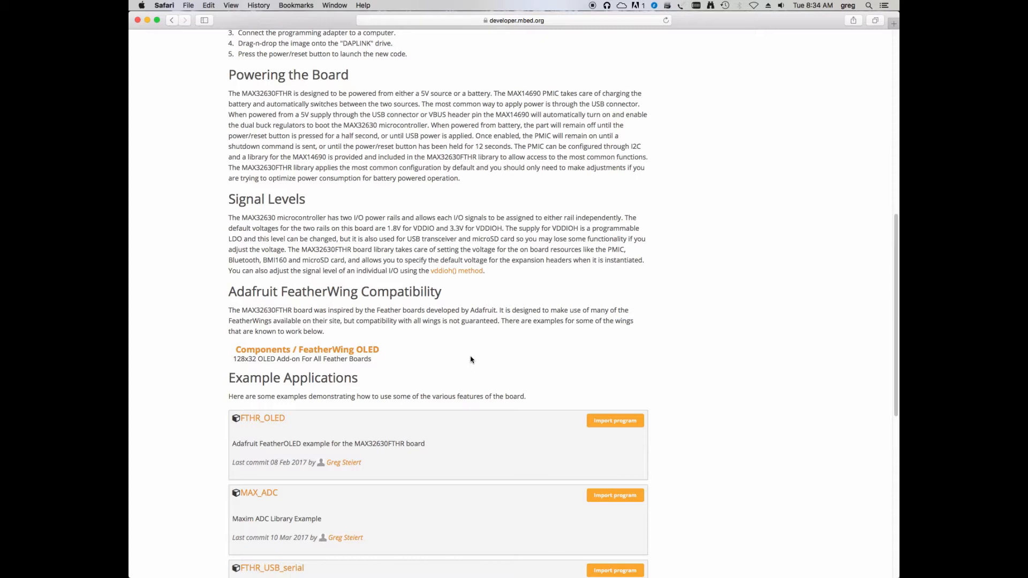
mouse_move(493, 371)
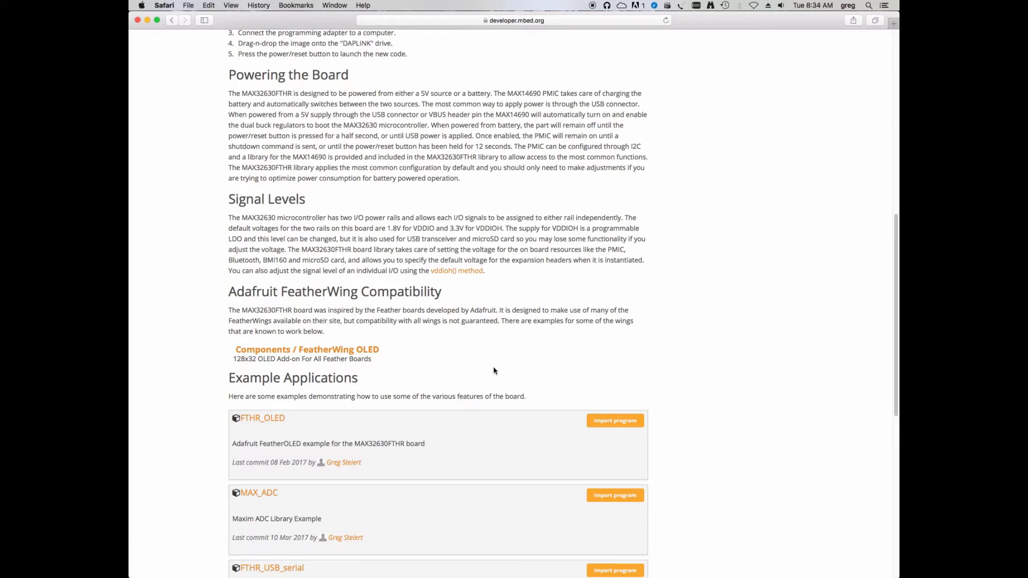
mouse_move(252, 433)
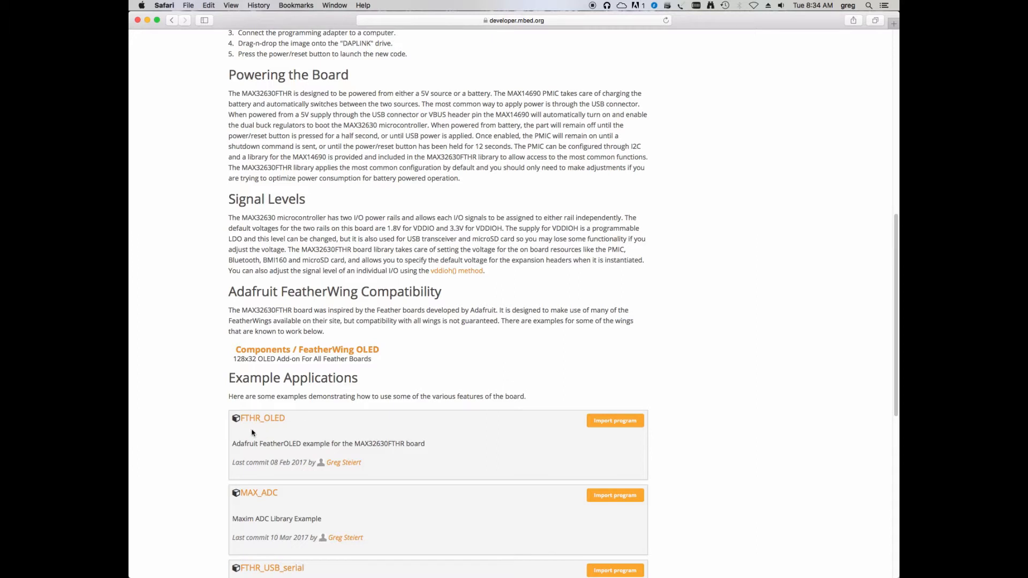
mouse_move(263, 418)
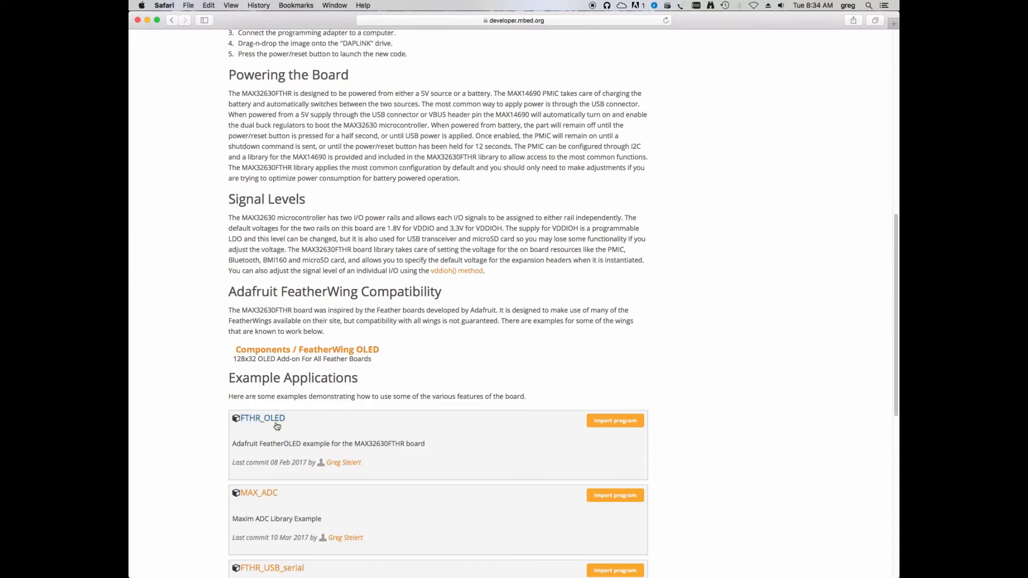
mouse_move(614, 420)
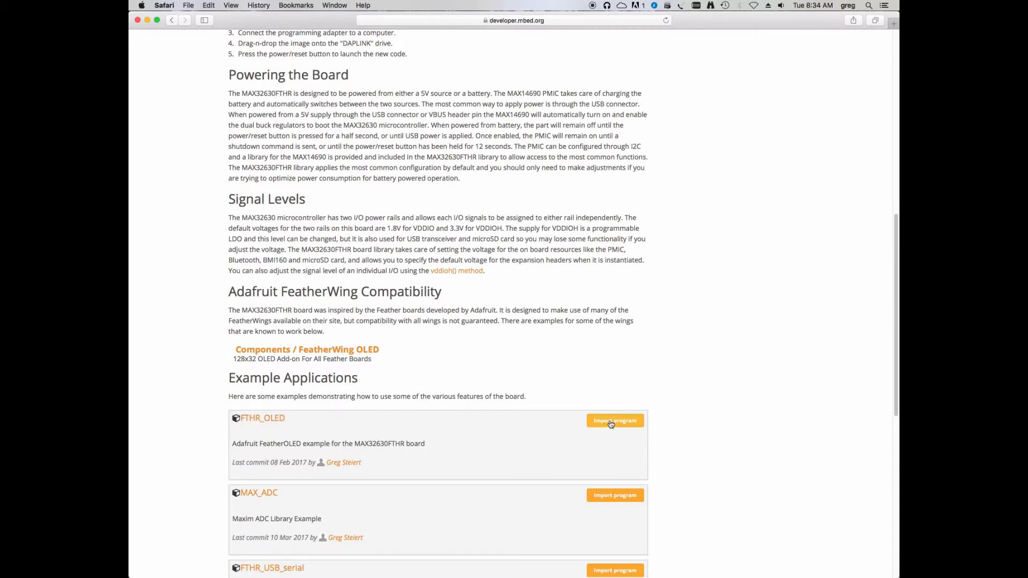
Import FTHR_OLED as a Program named FTHR_OLED into the workspace
click(614, 420)
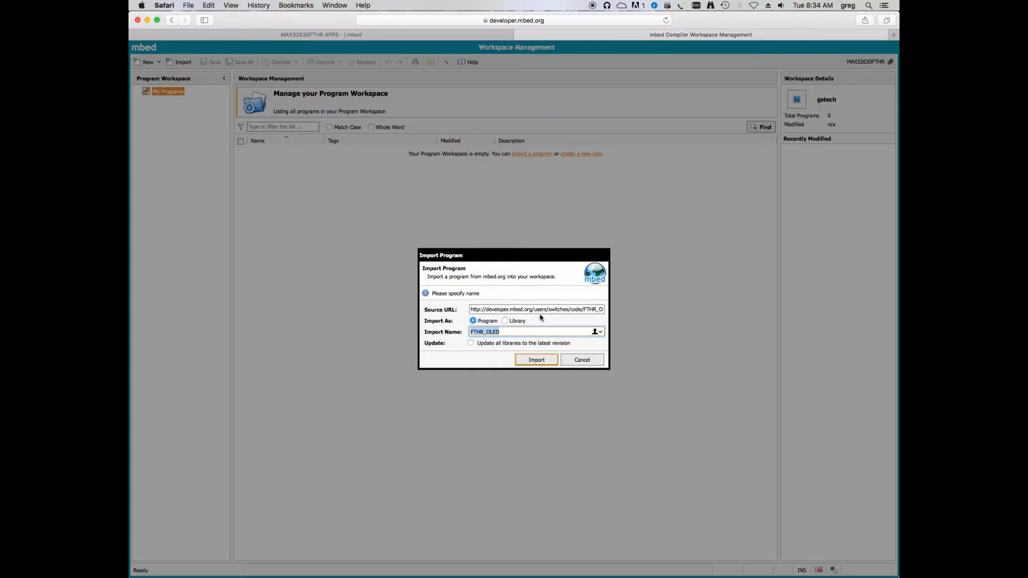
mouse_move(525, 318)
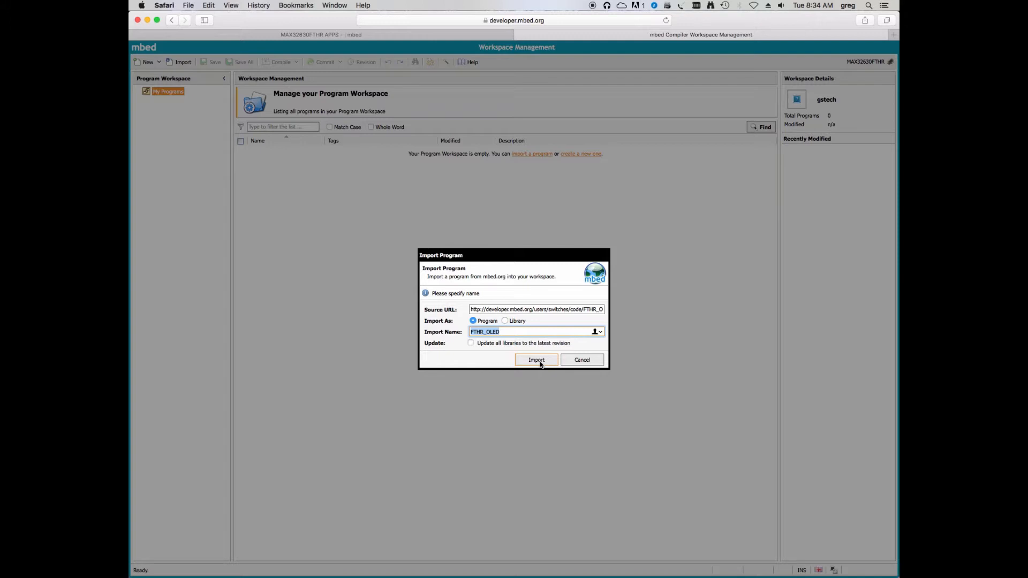
mouse_move(476, 322)
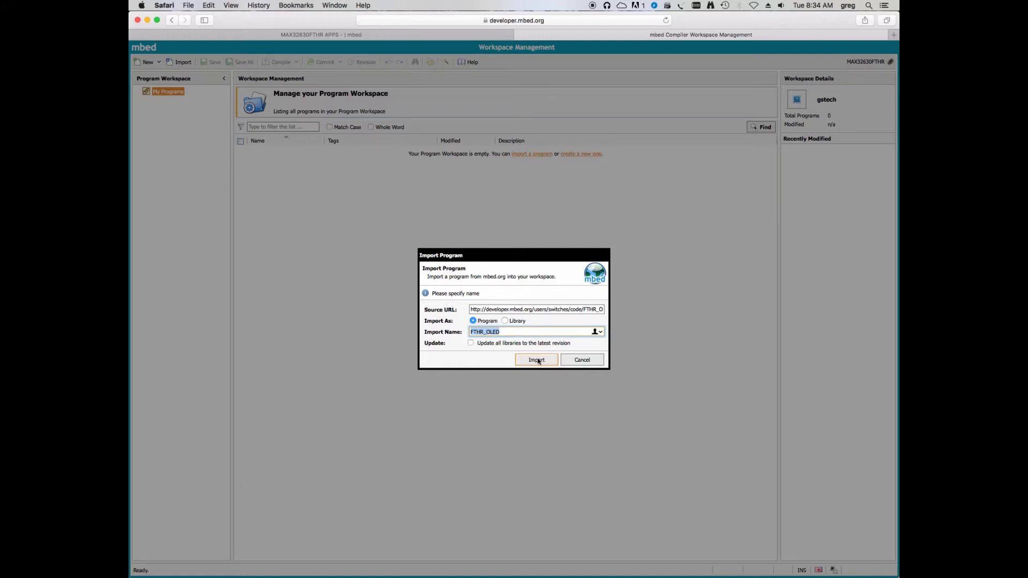
click(536, 360)
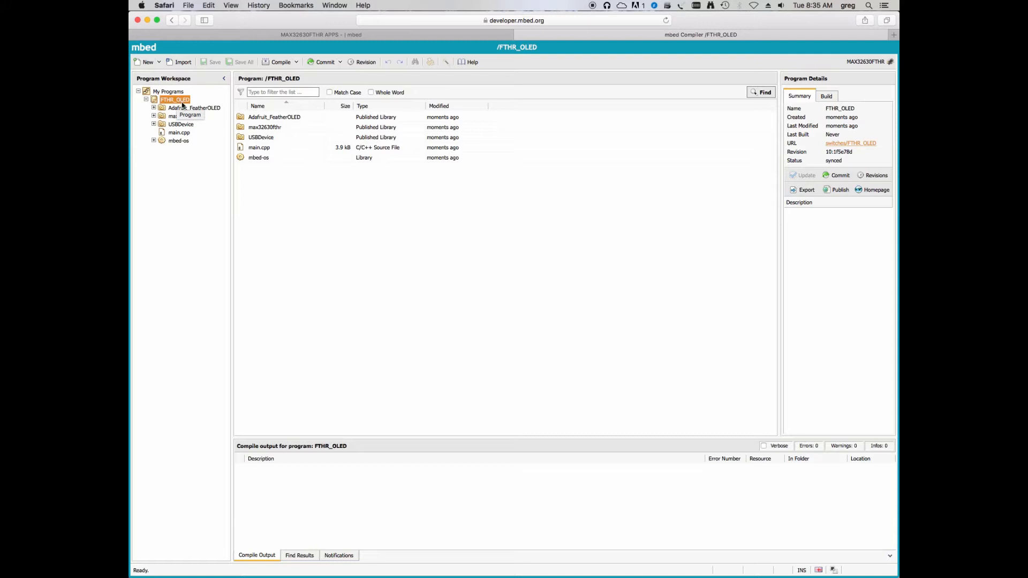
mouse_move(184, 125)
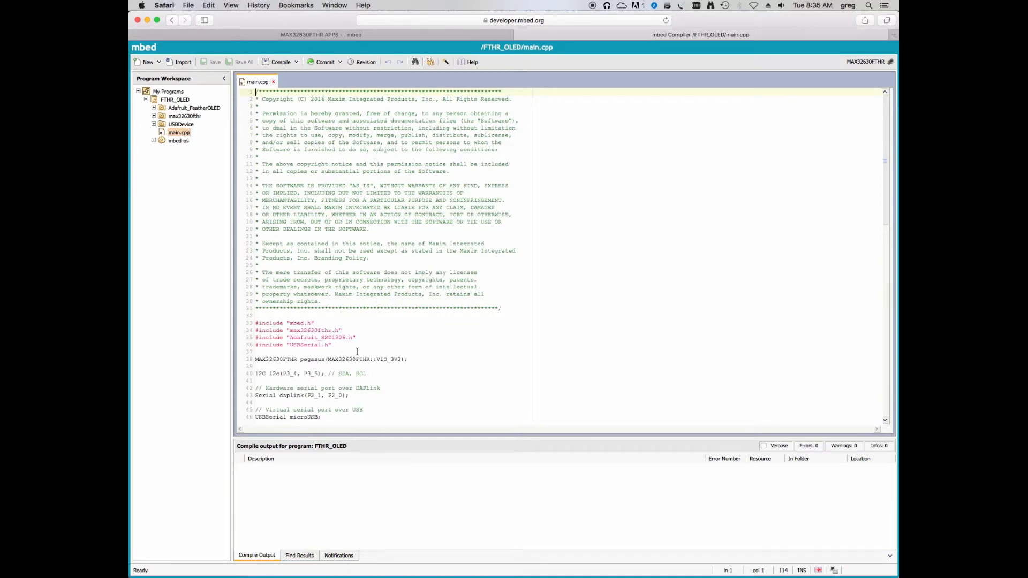
Scroll down and back up through FTHR_OLED's main.cpp to review the code
scroll(down, 3)
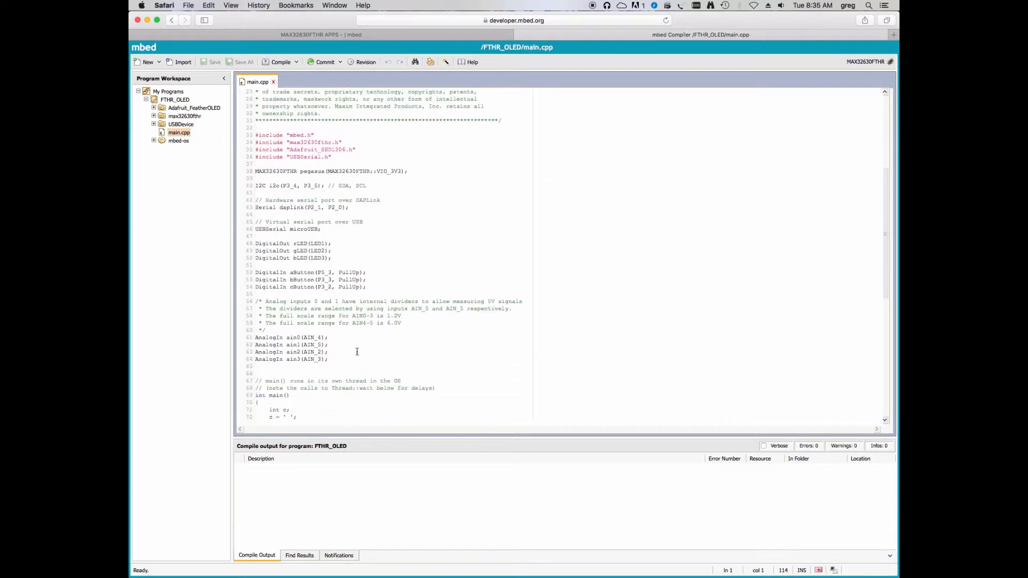
scroll(down, 3)
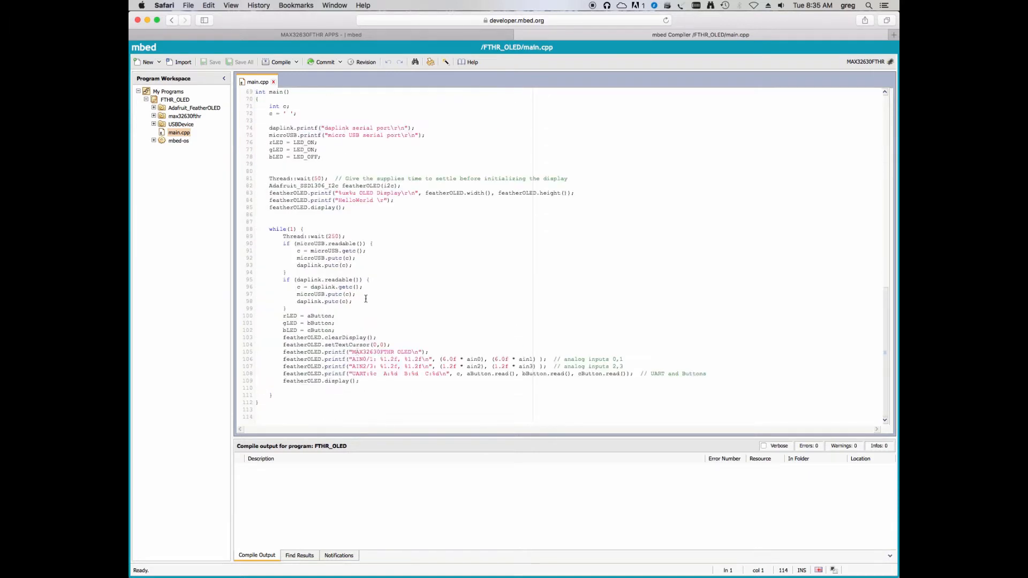
scroll(up, 3)
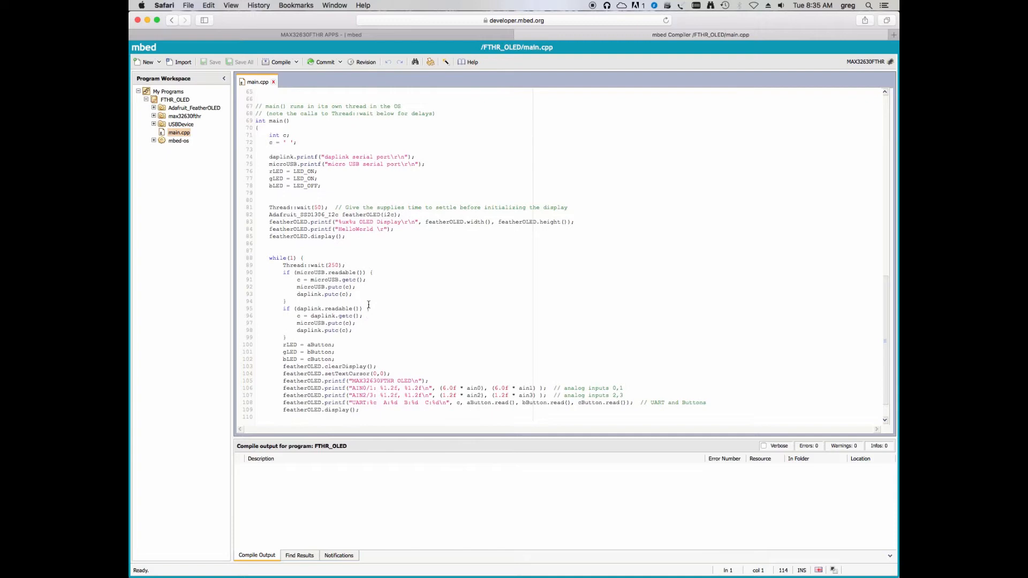
scroll(up, 3)
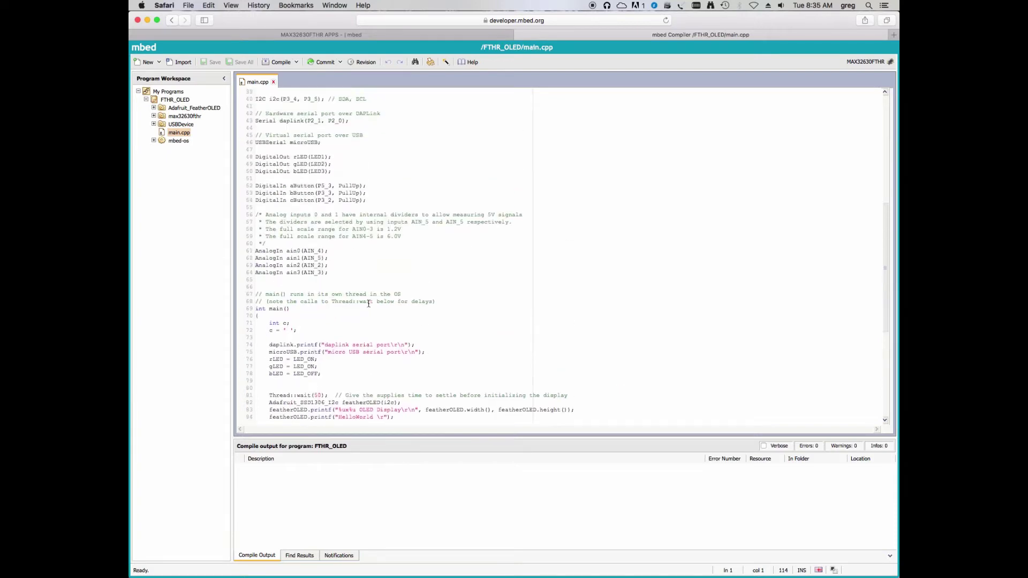
scroll(up, 3)
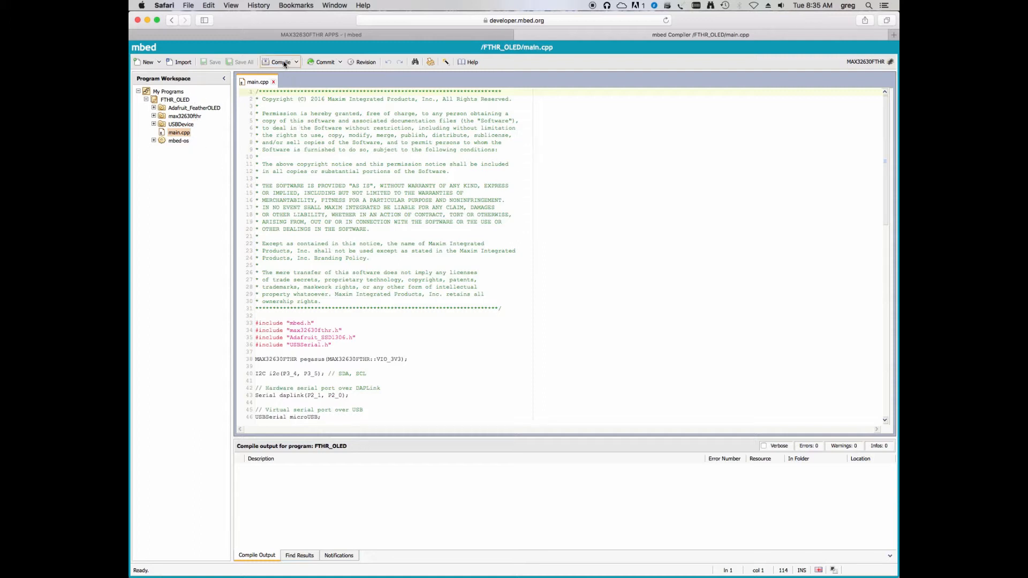
Compile FTHR_OLED, finishing with 0 errors and 93 warnings
click(280, 61)
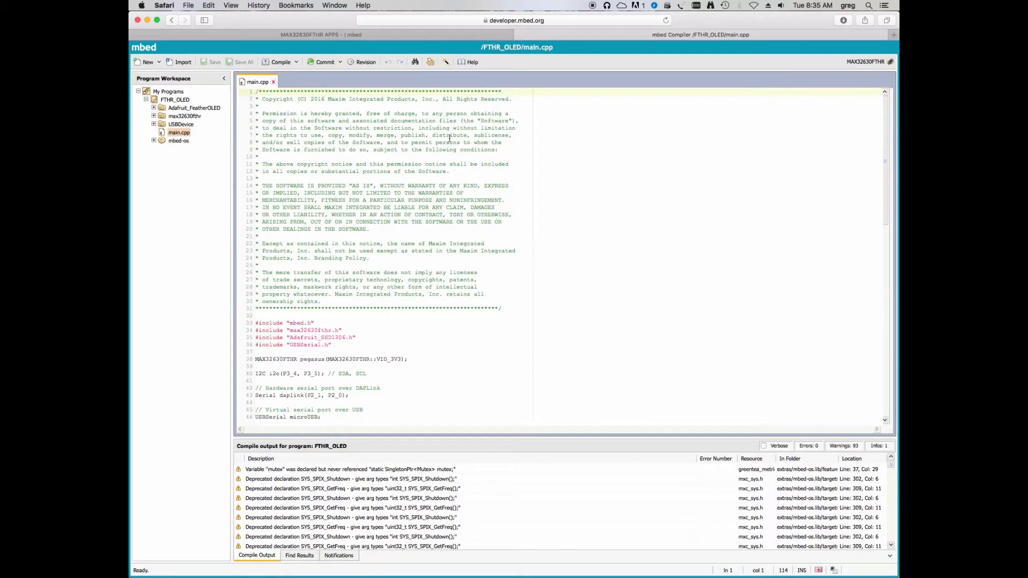
mouse_move(426, 193)
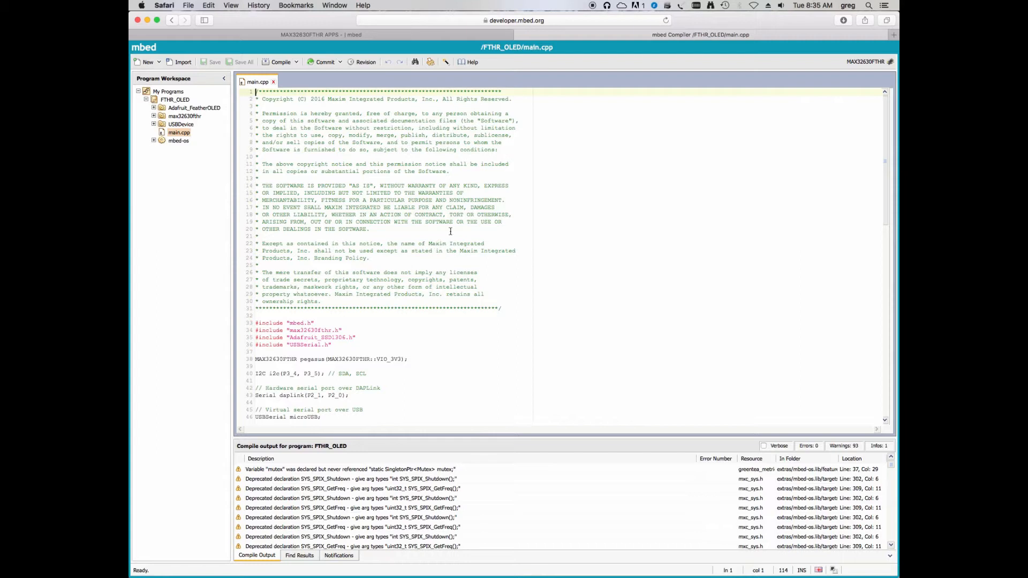
mouse_move(432, 230)
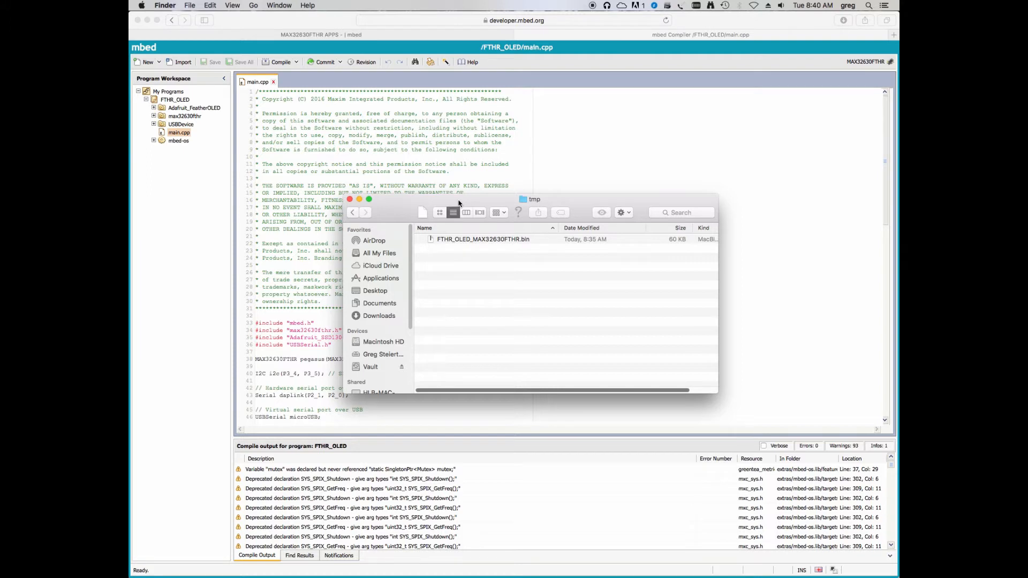
mouse_move(494, 300)
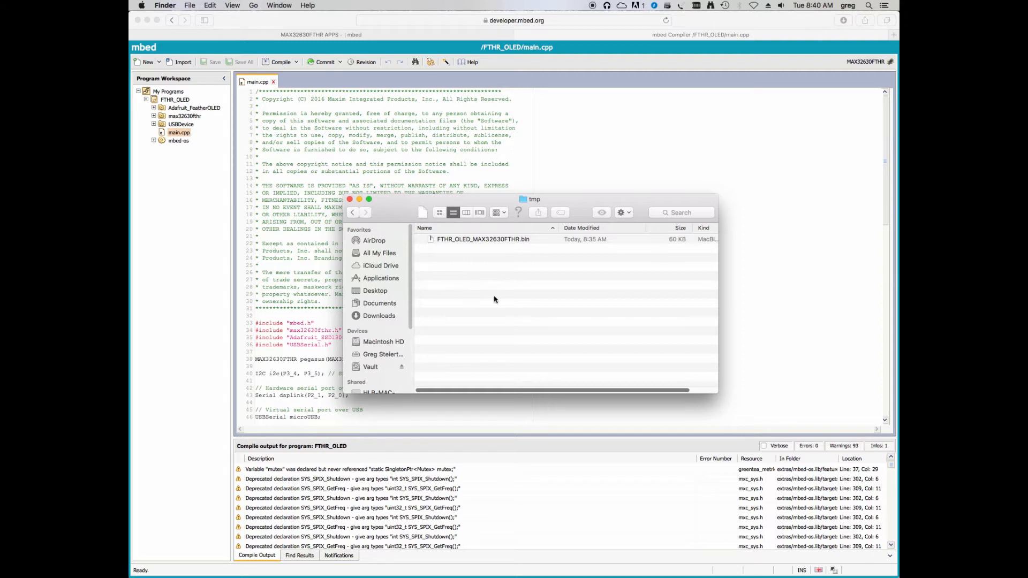
mouse_move(516, 312)
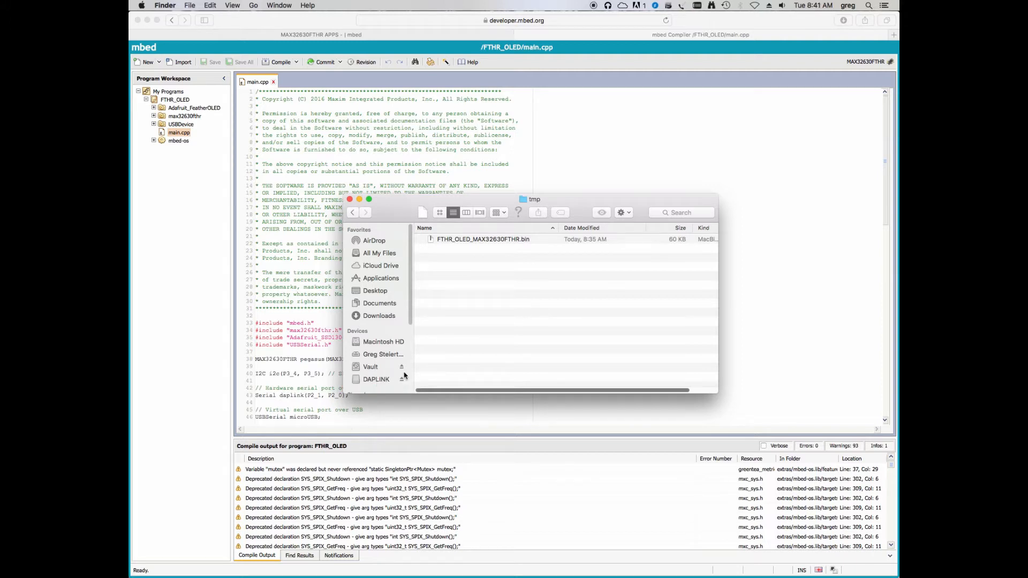
Locate FTHR_OLED_MAX32630FTHR.bin in the tmp folder, with DAPLINK in the sidebar
click(376, 379)
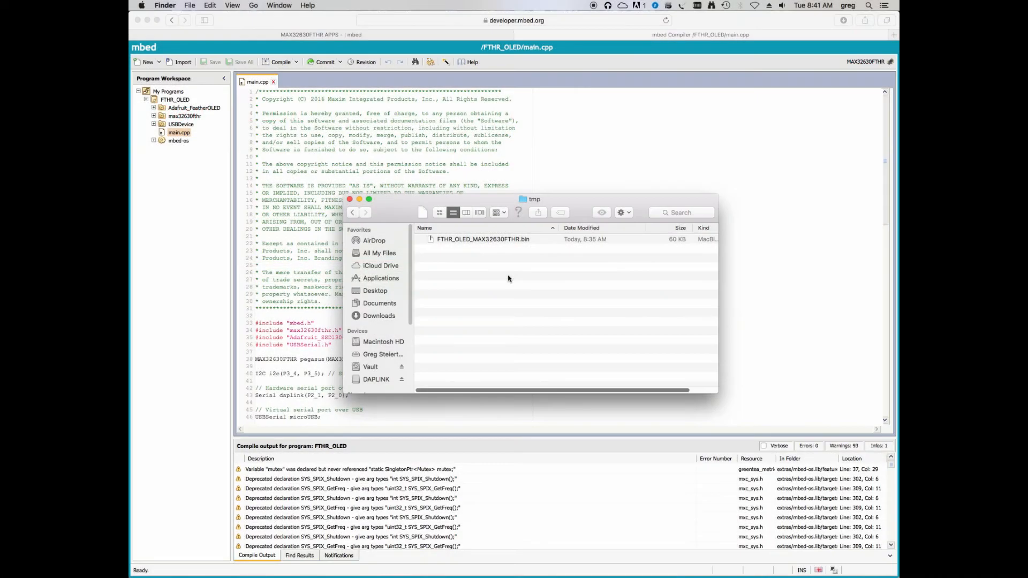
mouse_move(510, 274)
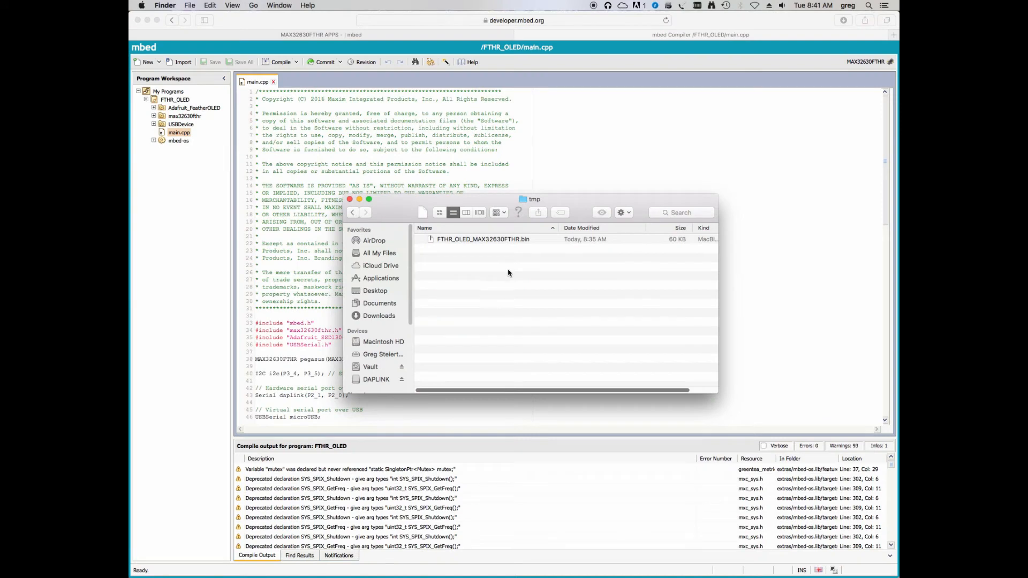
mouse_move(498, 277)
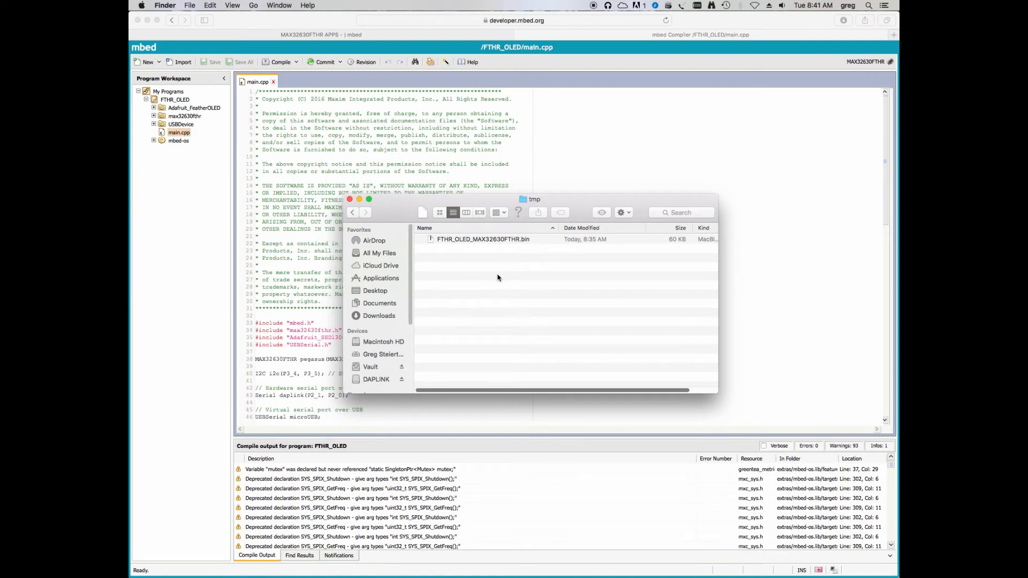
mouse_move(496, 256)
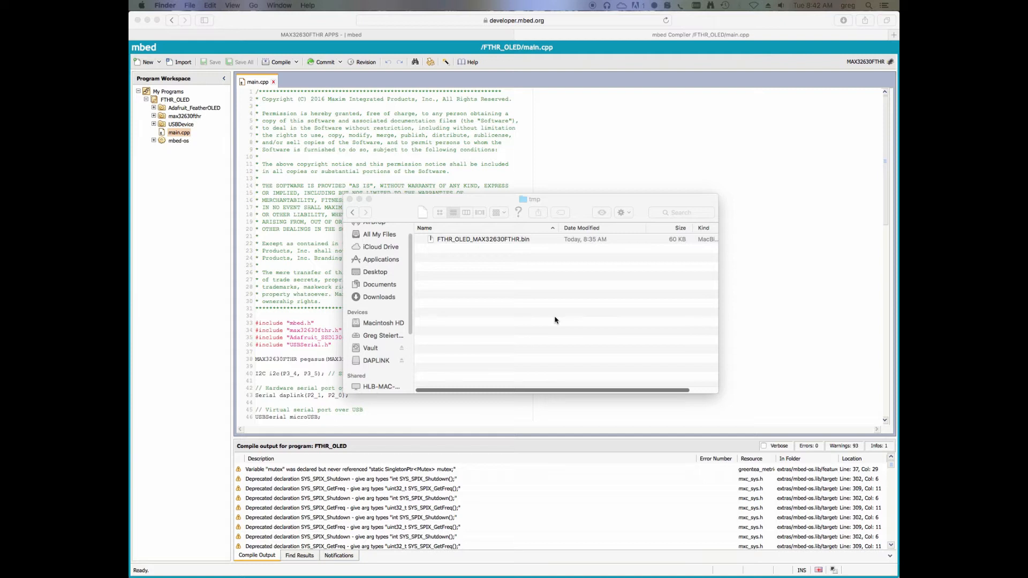
mouse_move(489, 287)
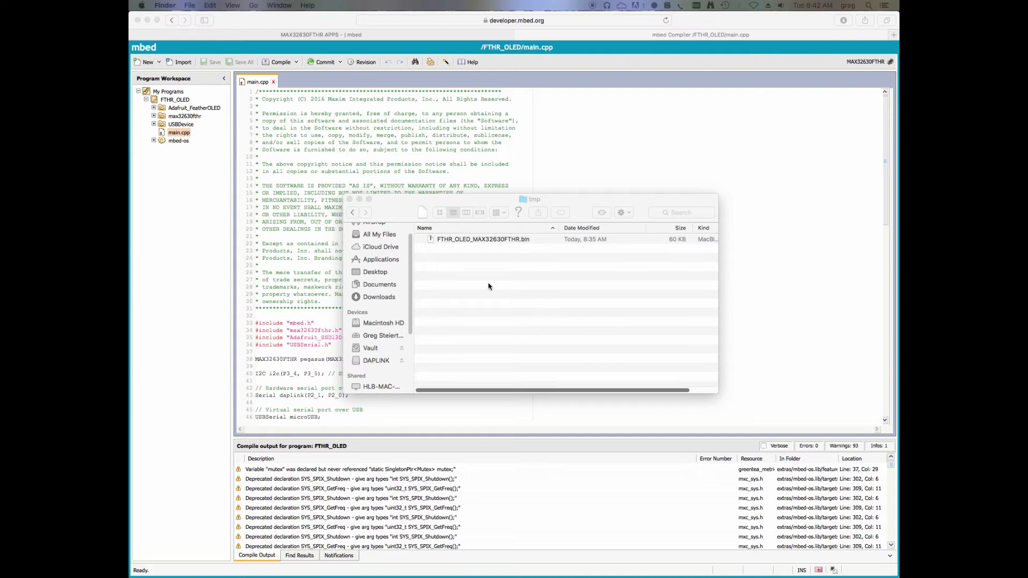